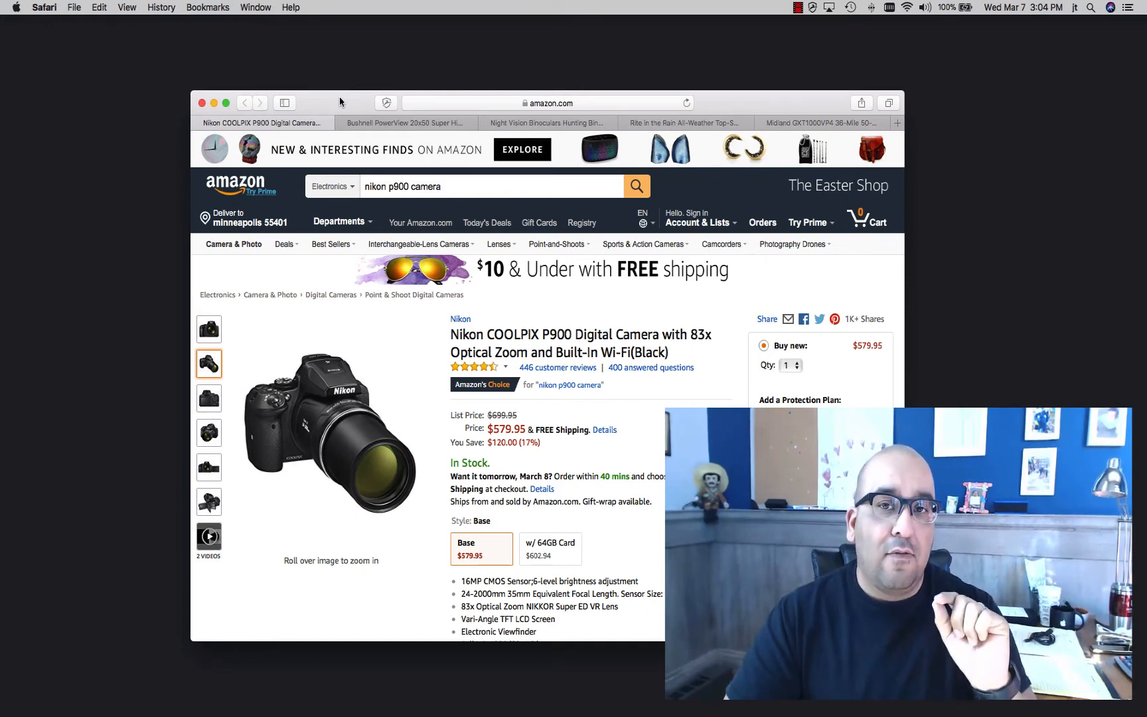
pyautogui.moveTo(314, 214)
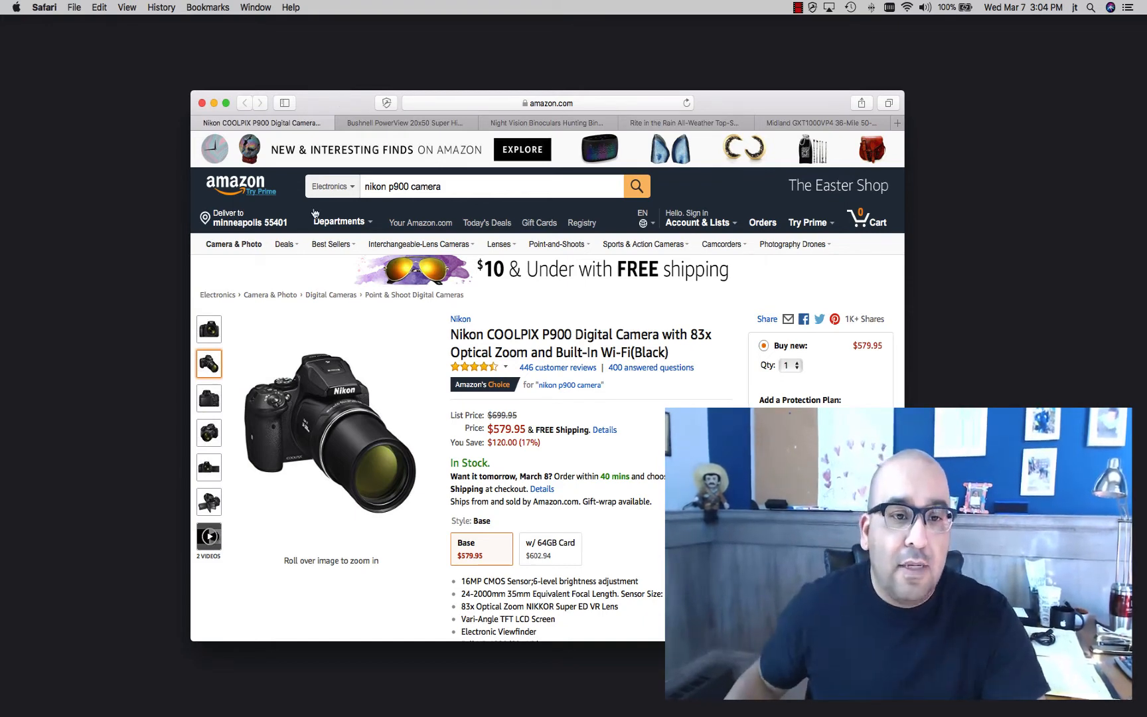
# Step: Switch to the Bushnell PowerView 20x50 binoculars tab
pyautogui.click(402, 122)
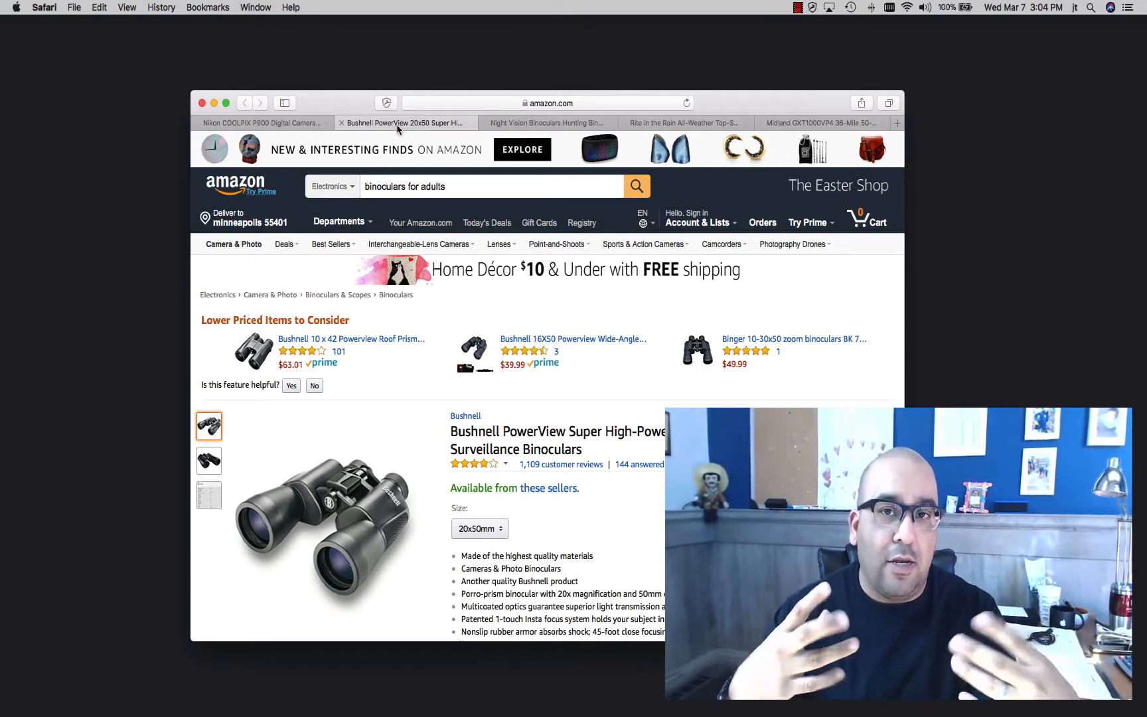
# Step: Switch to the Solomark night vision hunting binoculars tab
pyautogui.click(545, 122)
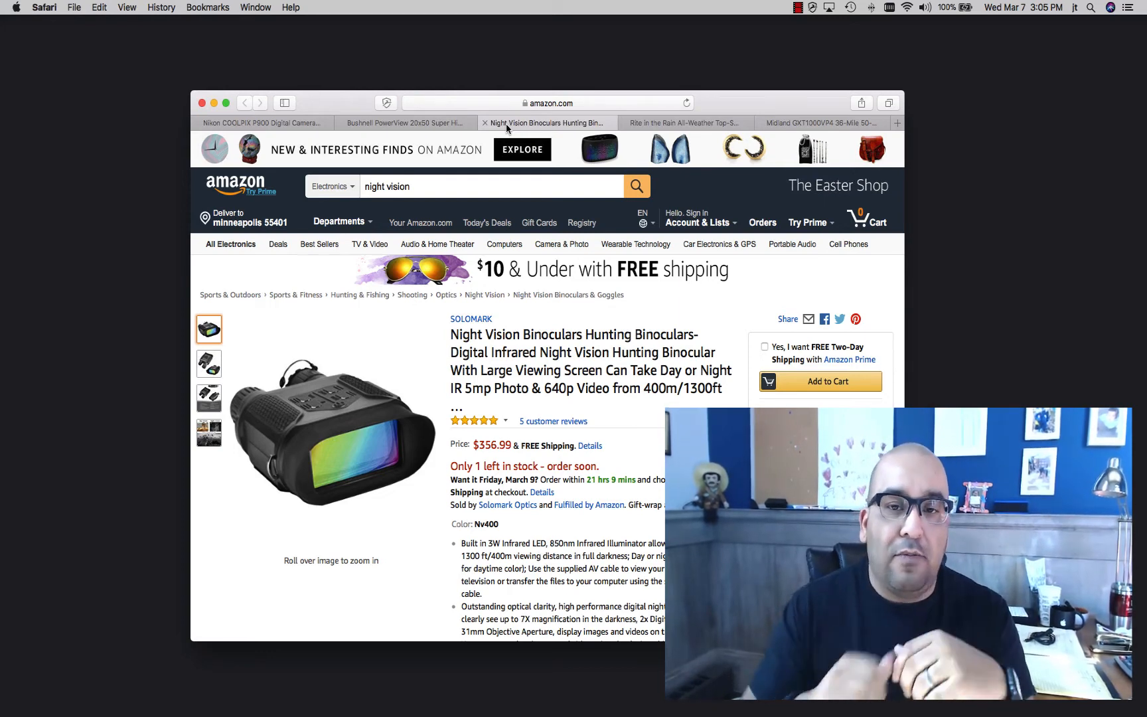
# Step: View the Rite in the Rain notebook tab, then the Midland GXT1000VP4 radios tab
pyautogui.click(683, 122)
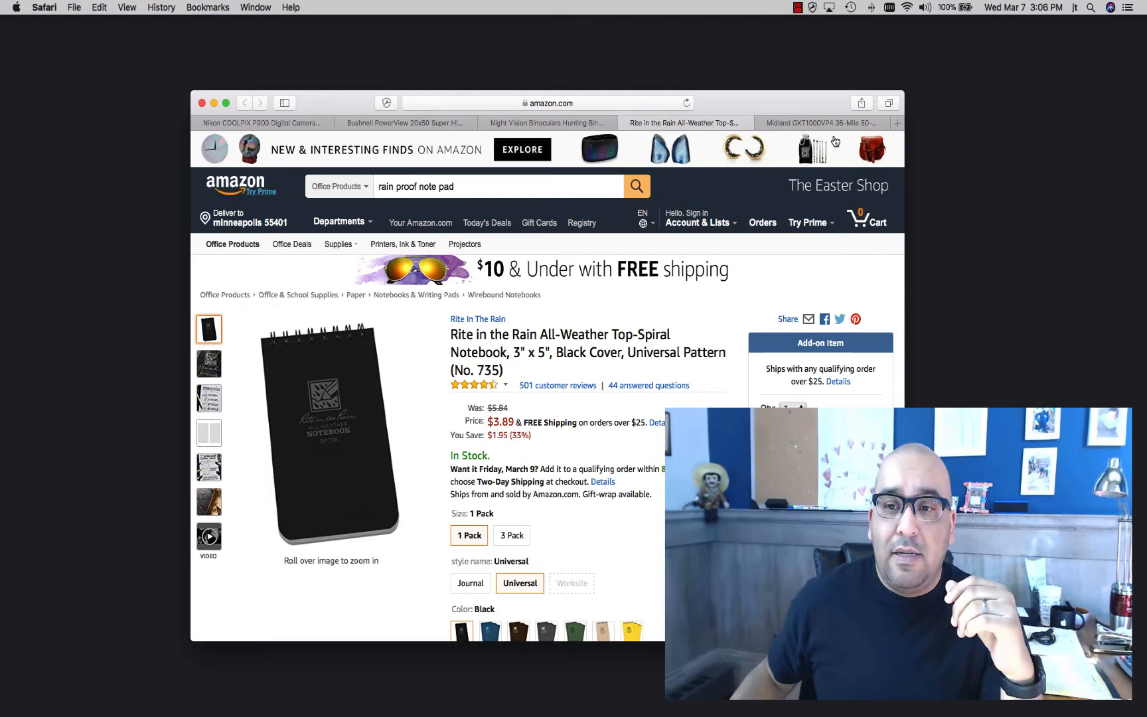
pyautogui.click(826, 122)
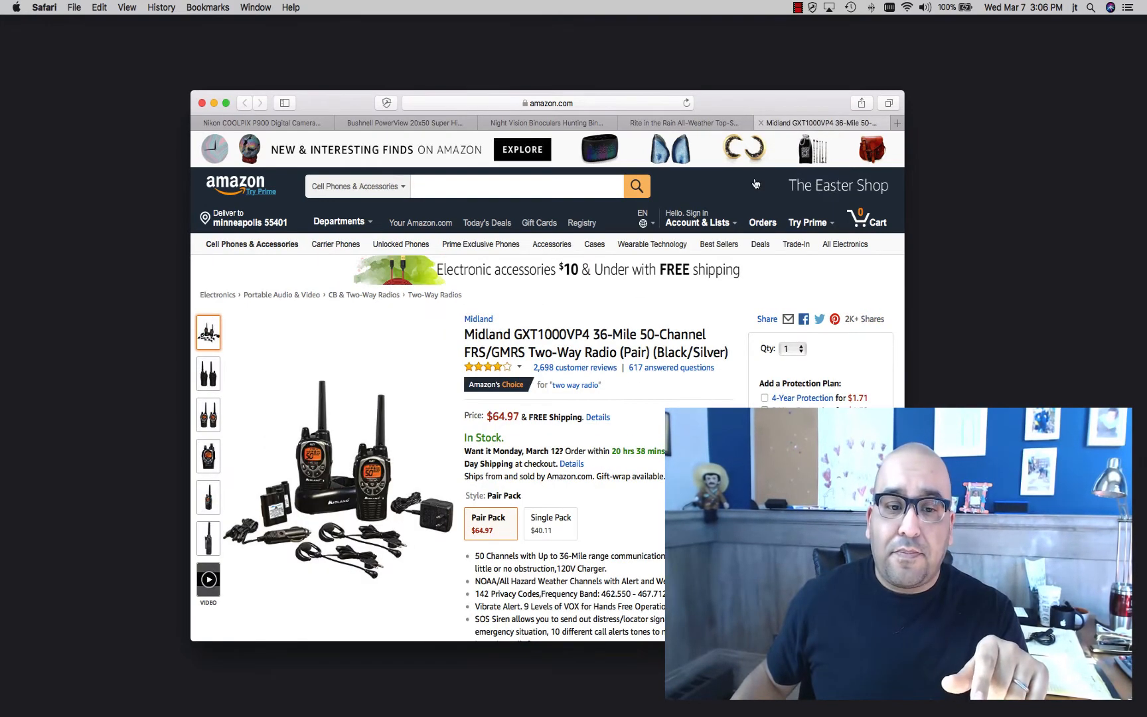